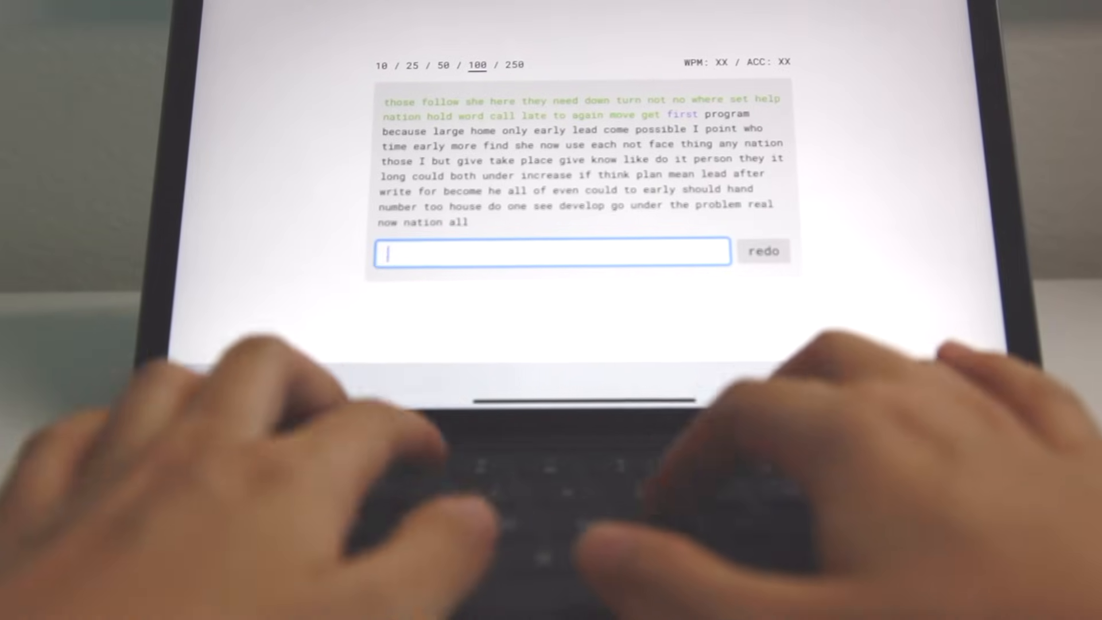
pyautogui.write('task')
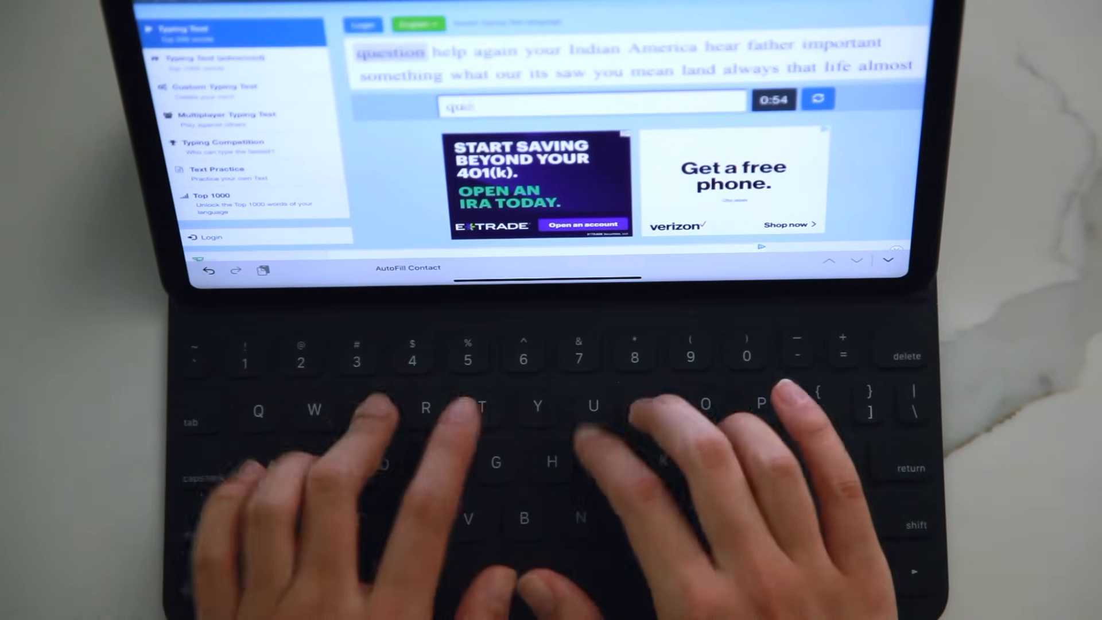
pyautogui.write('question')
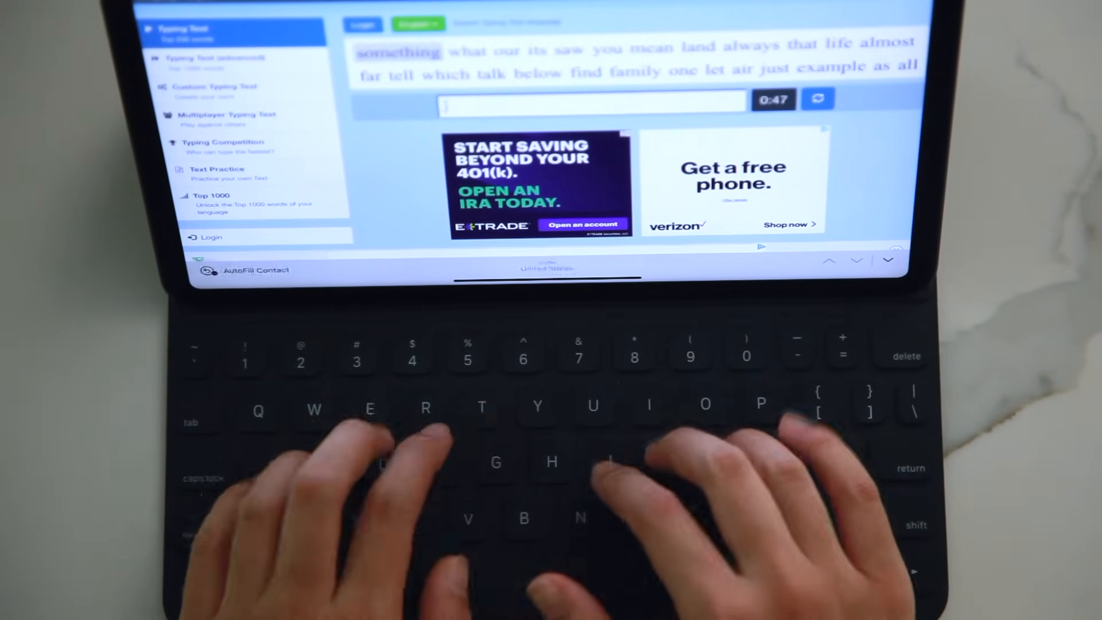
pyautogui.write('tell')
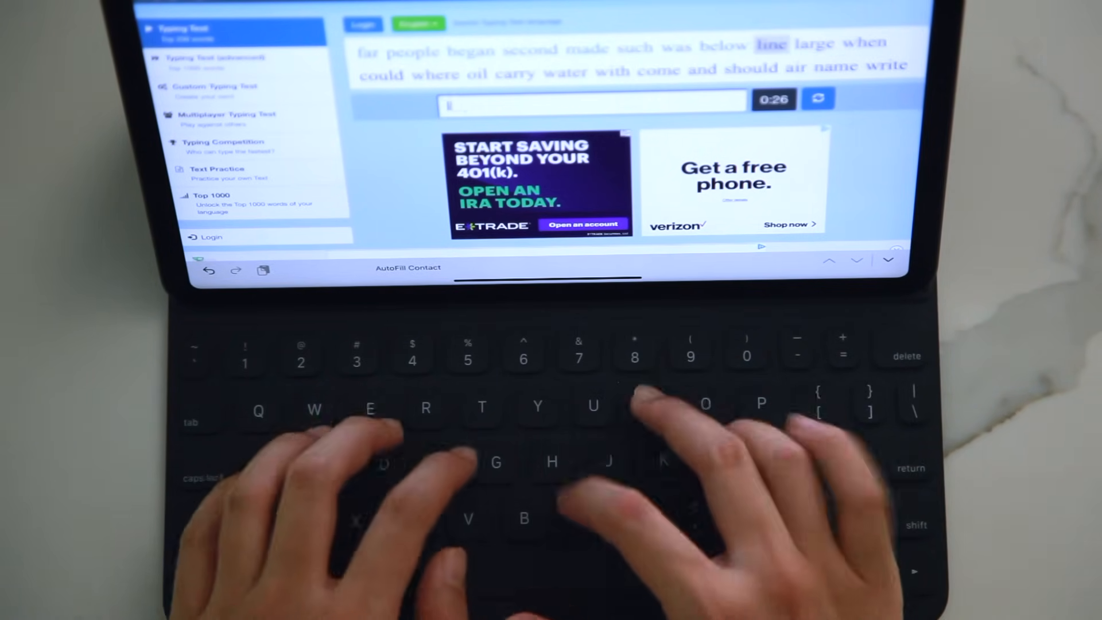
pyautogui.write('witf')
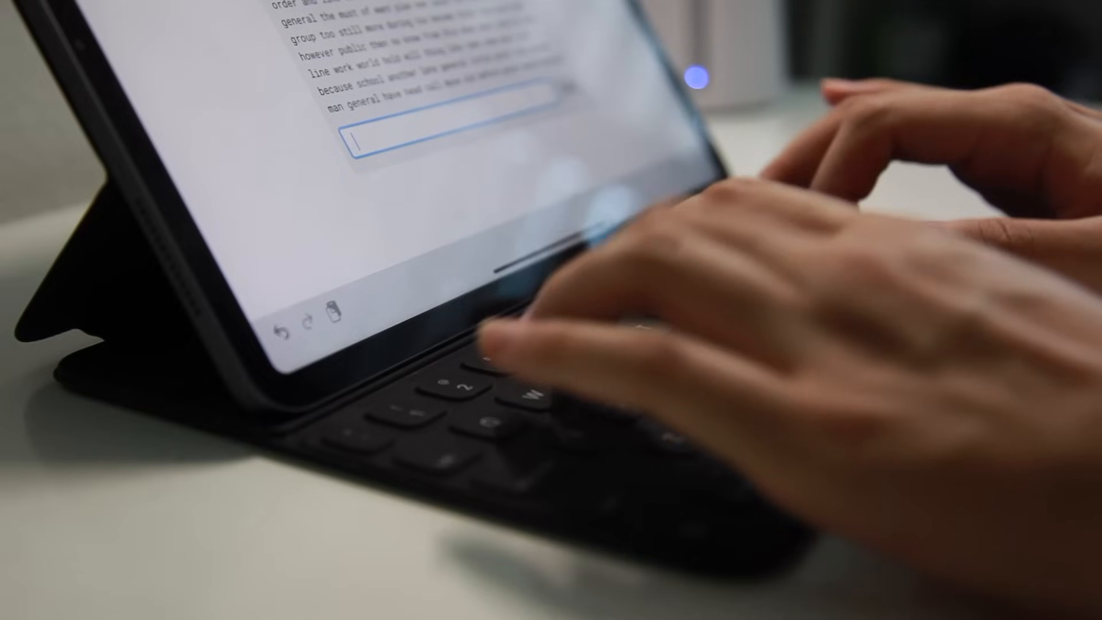
pyautogui.write('first')
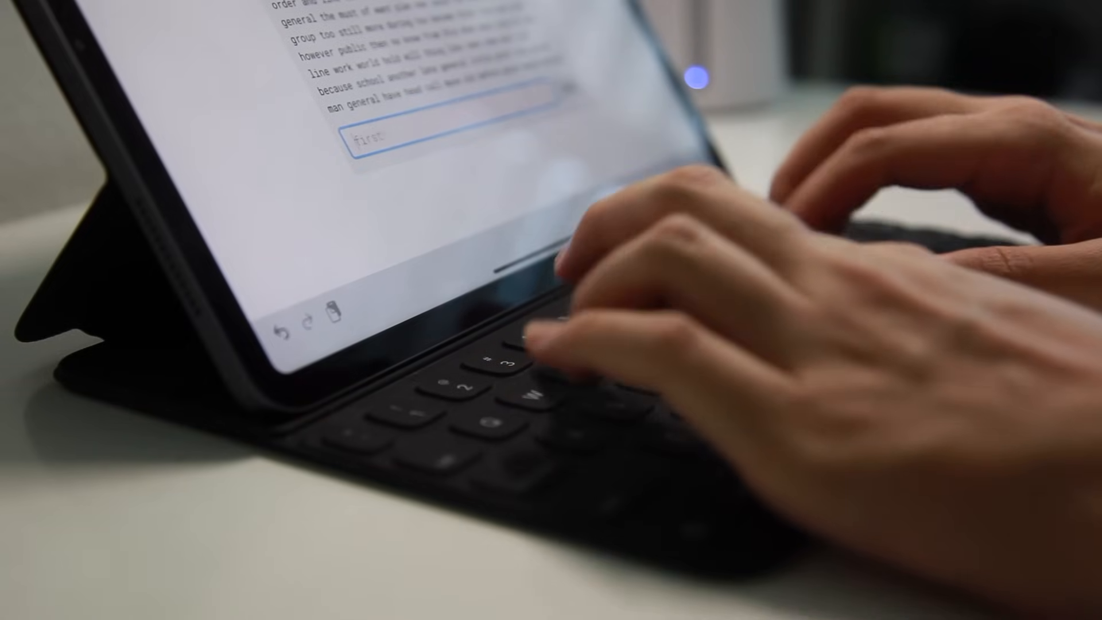
pyautogui.write('lor')
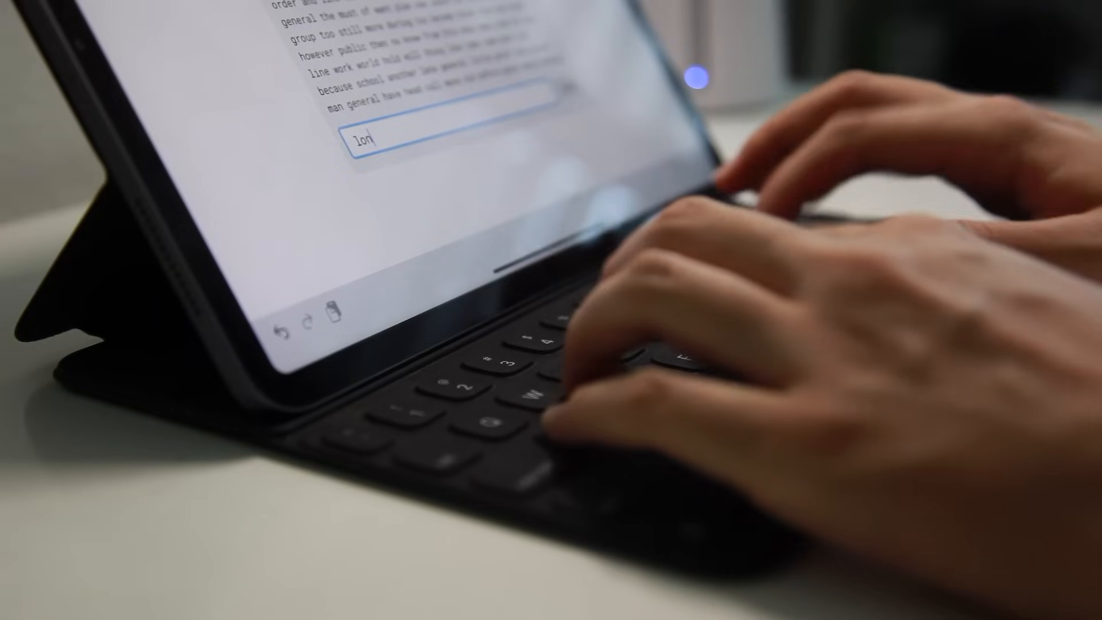